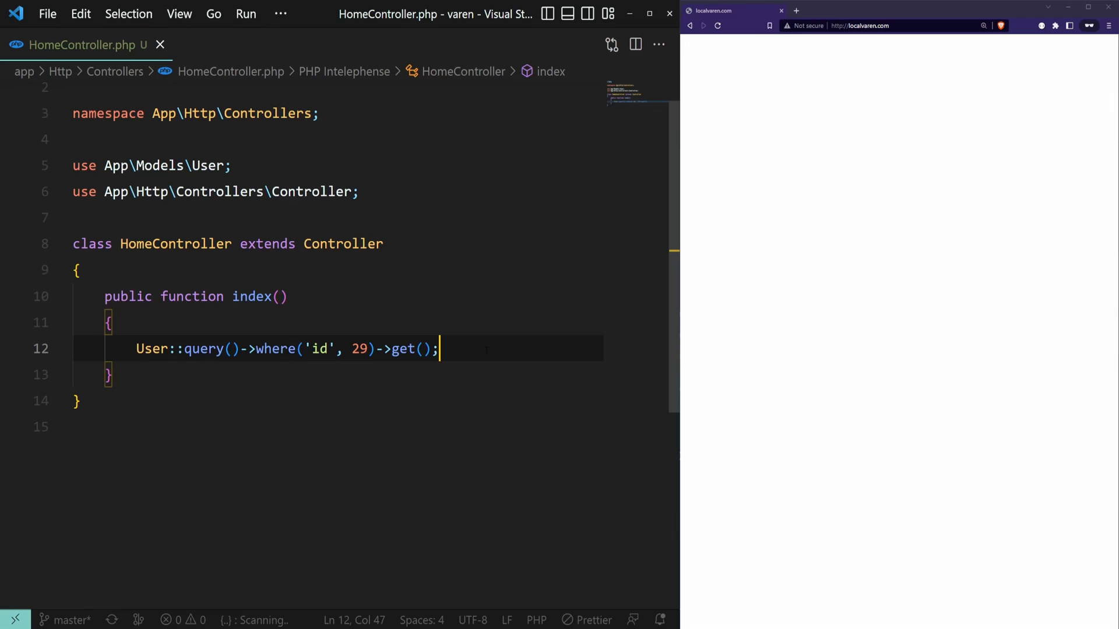
# Step: Add DB::enableQueryLog(); on a new line above the user query
pyautogui.click(110, 323)
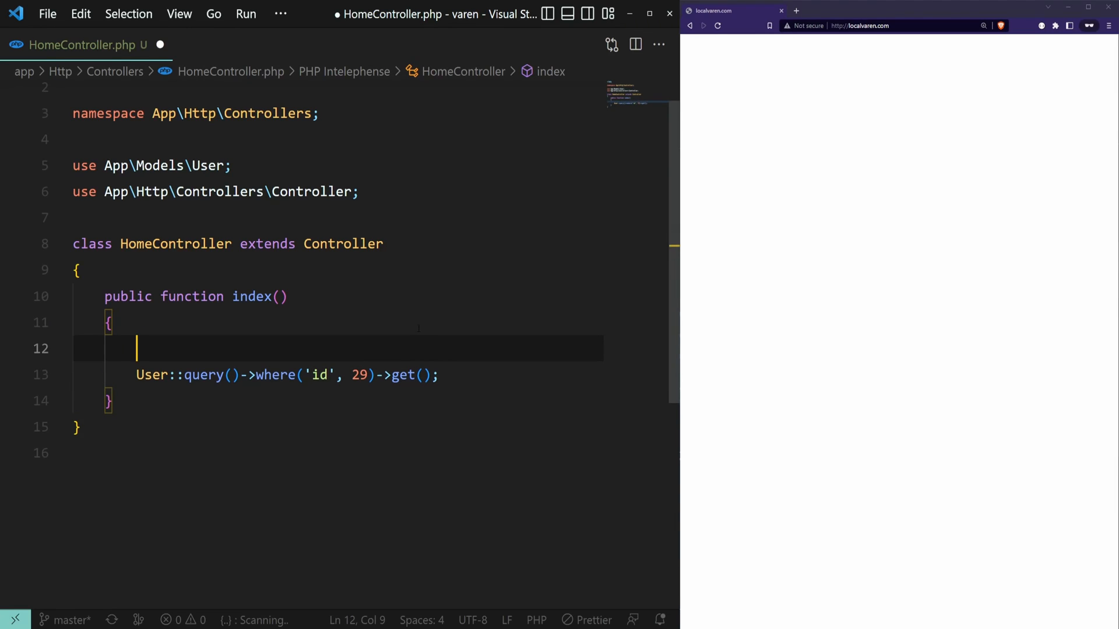
pyautogui.write('DB::enableQuery')
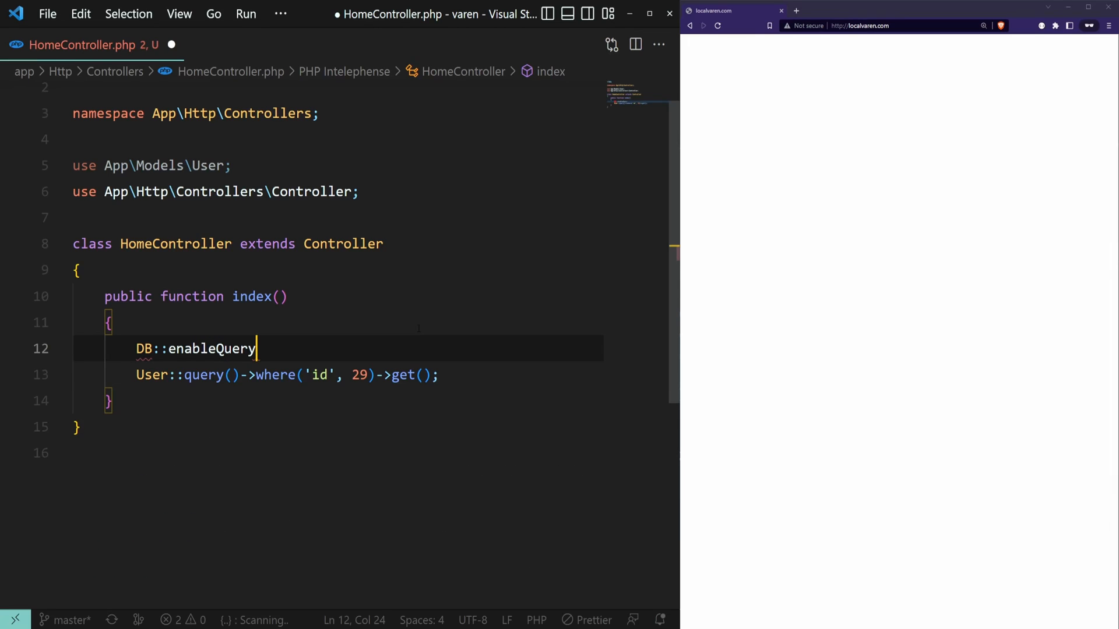
pyautogui.write('Log()')
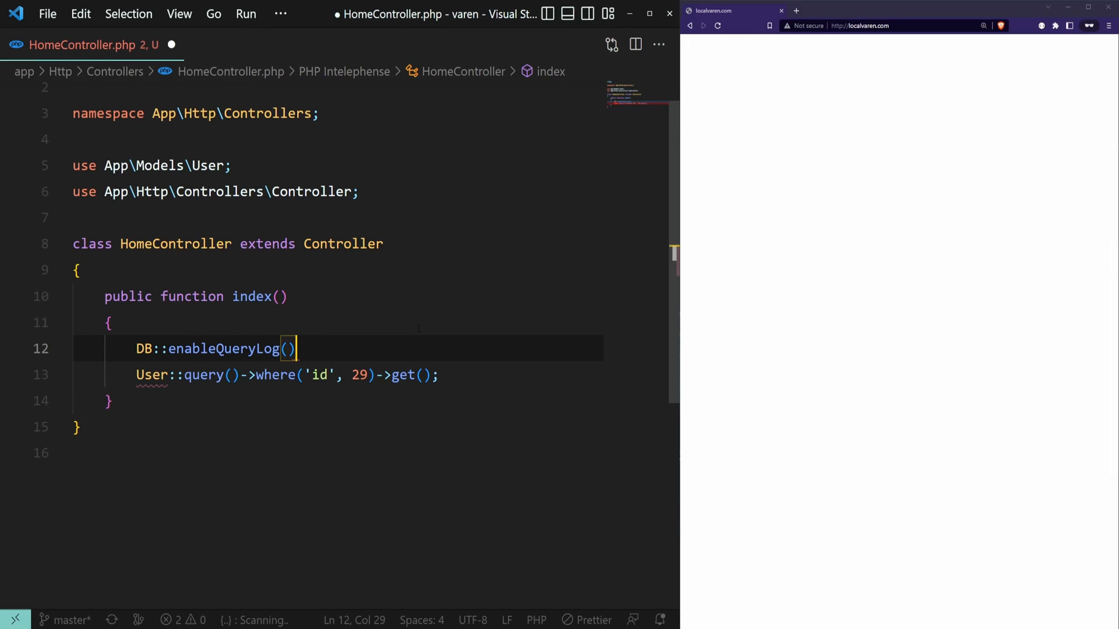
pyautogui.write(';')
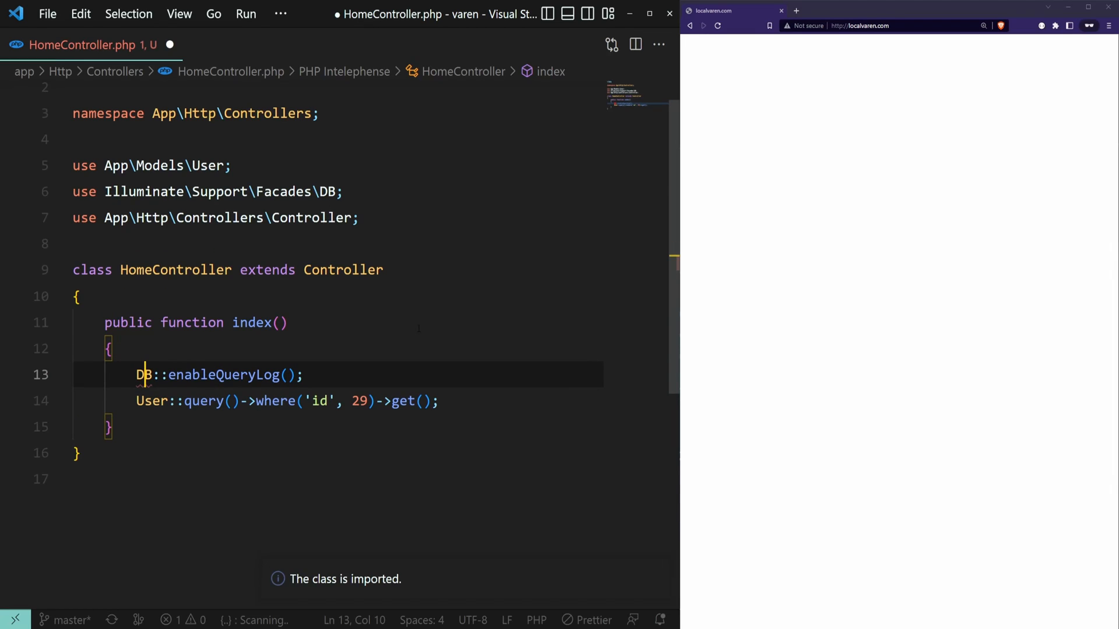
# Step: Add dd(DB::getQueryLog()); after the query and save the controller
pyautogui.click(303, 374)
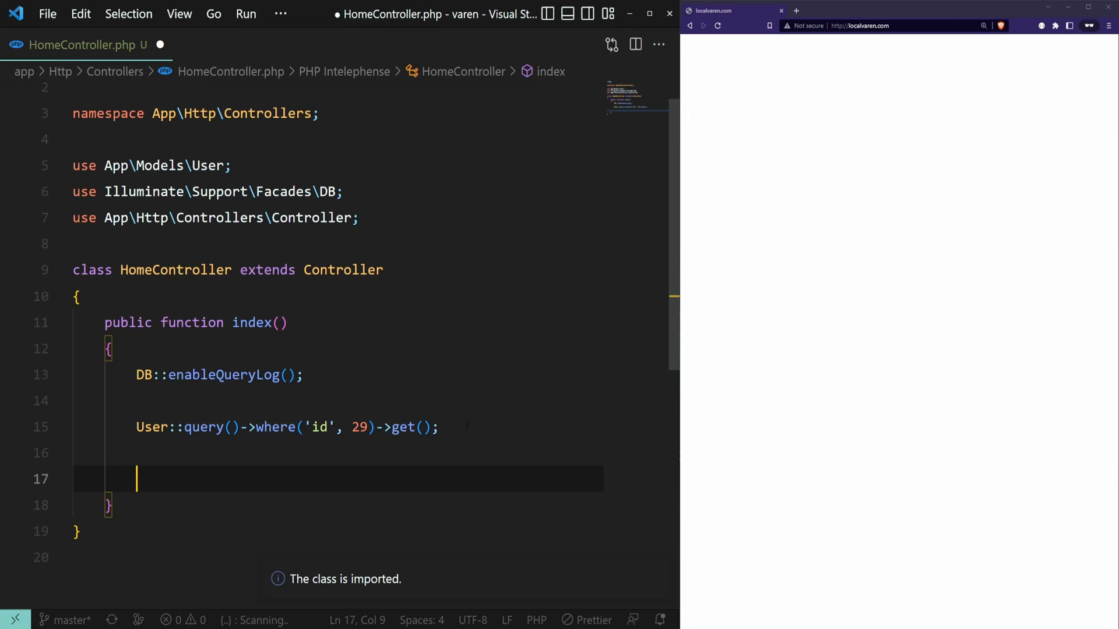
pyautogui.write('dd()')
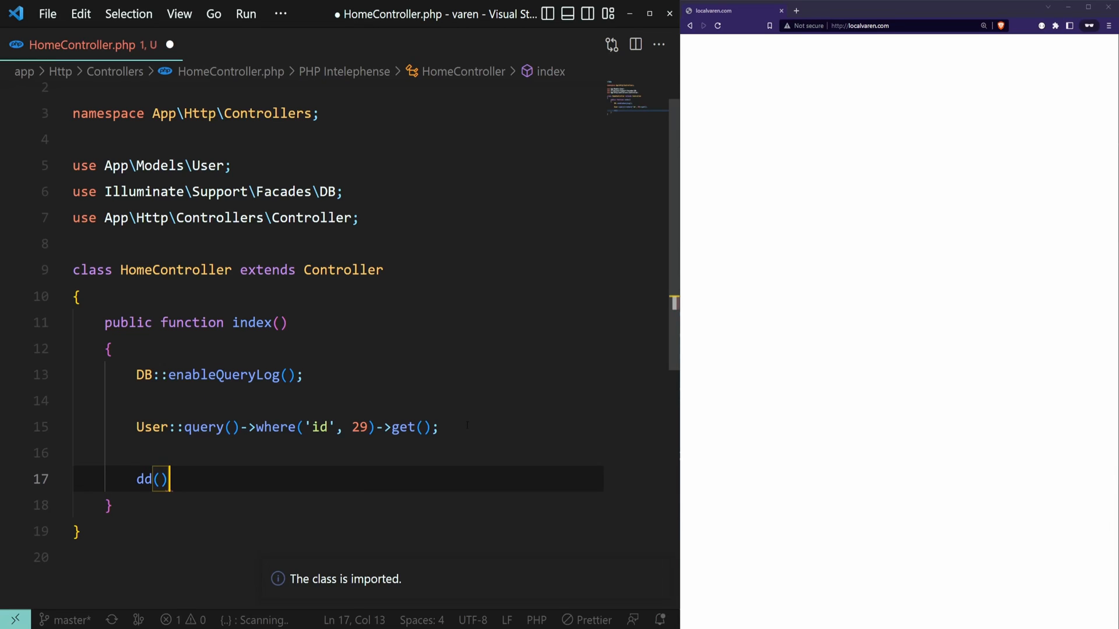
pyautogui.write(';')
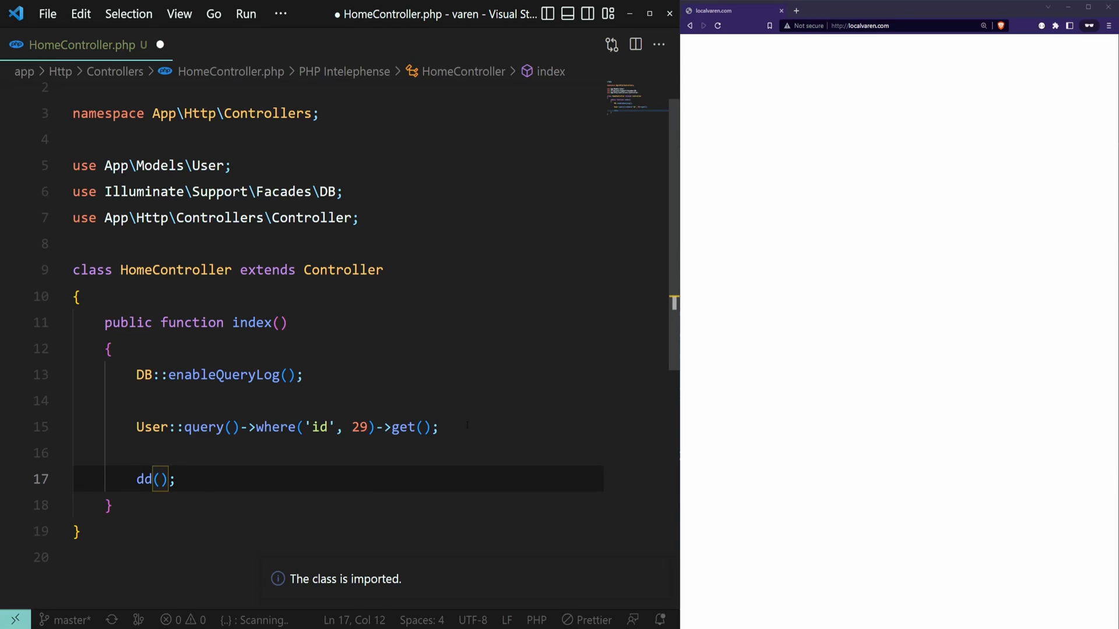
pyautogui.write('DB::')
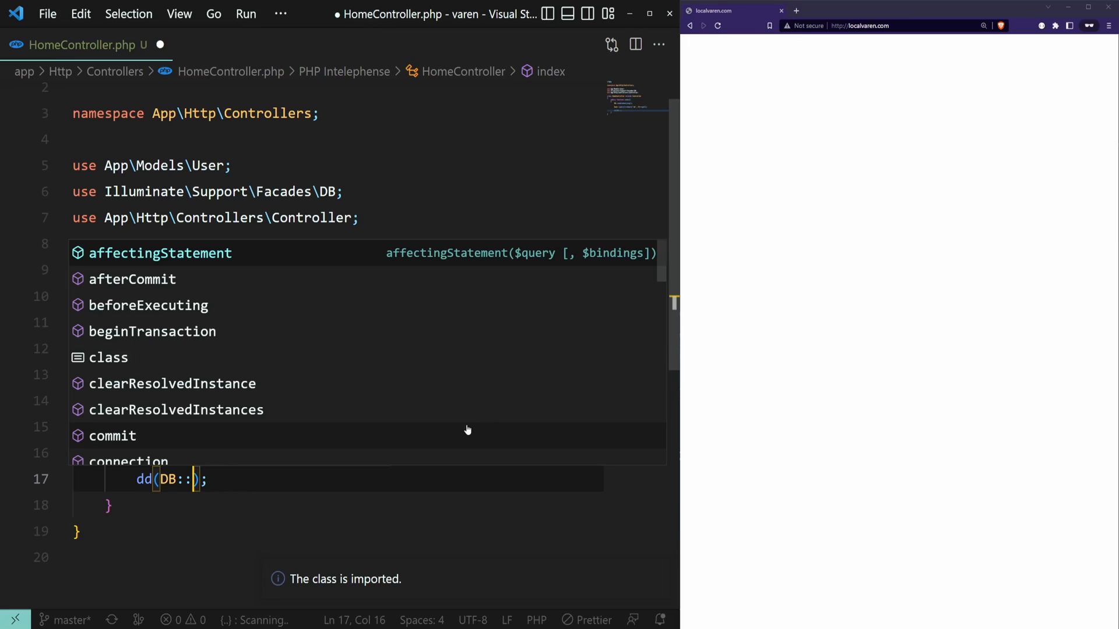
pyautogui.write('getQueryLog(')
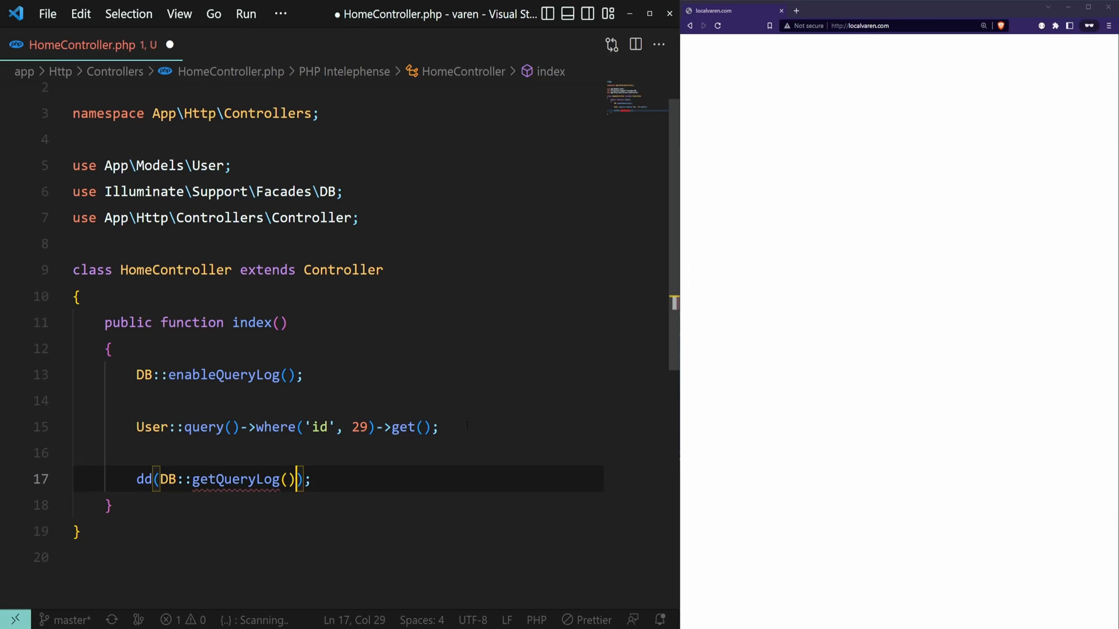
pyautogui.press('ctrl+s')
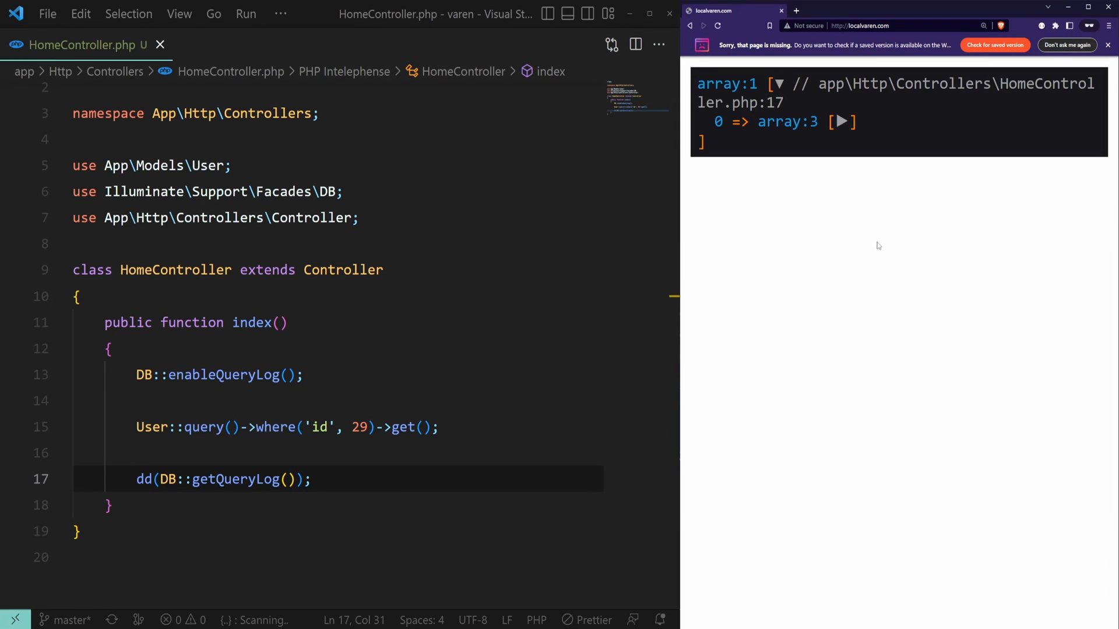
# Step: Expand logged query entry 0 and its bindings to show the SQL, binding 29 and time
pyautogui.click(841, 122)
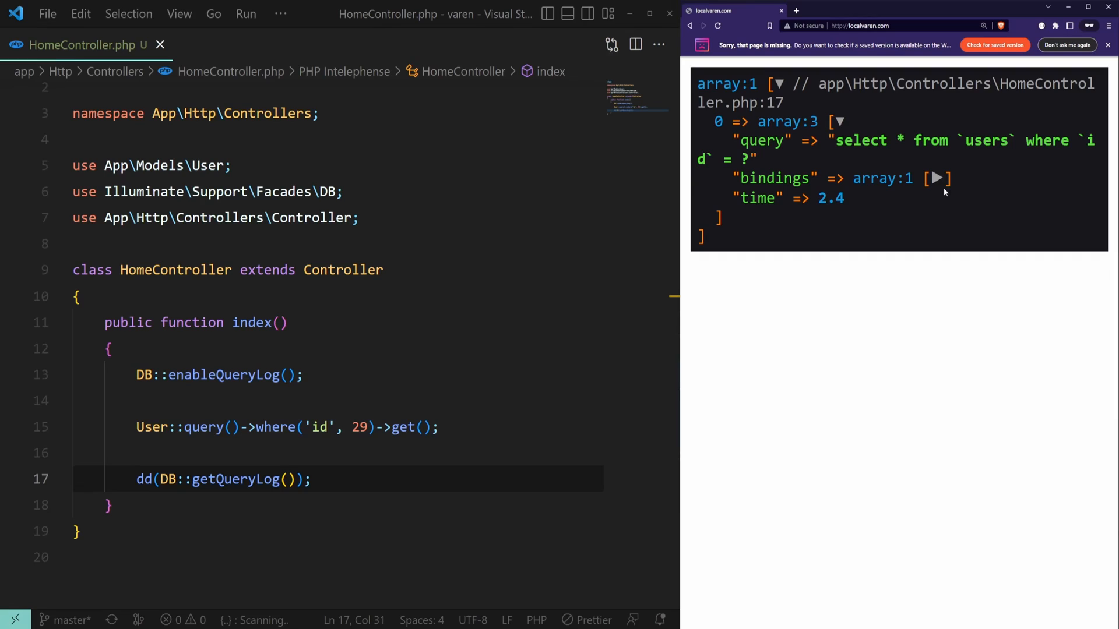
pyautogui.click(936, 178)
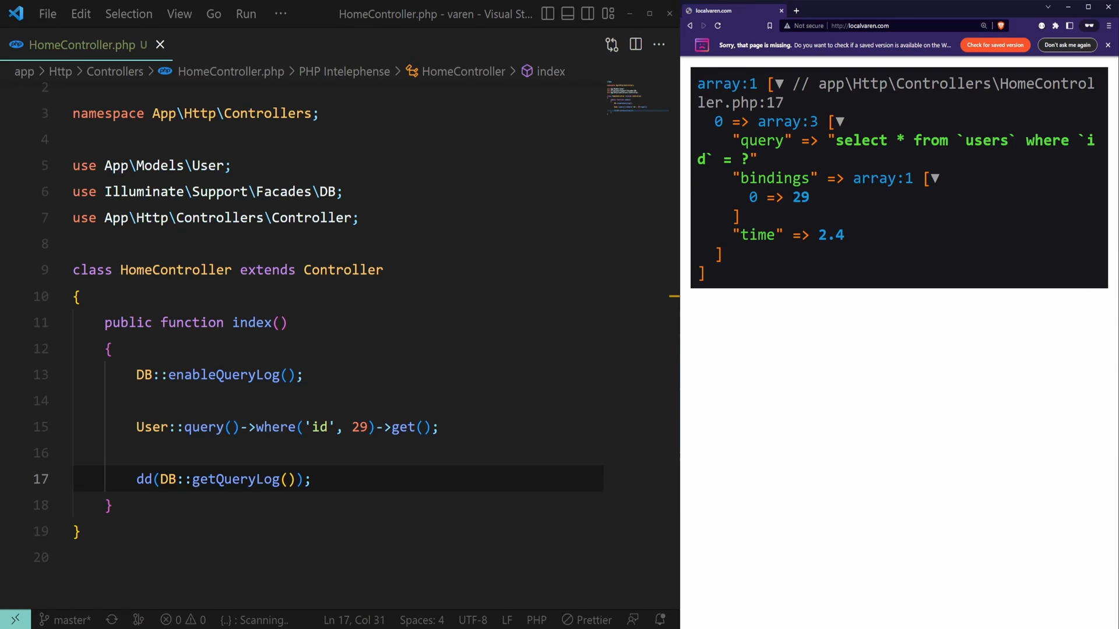
pyautogui.doubleClick(801, 197)
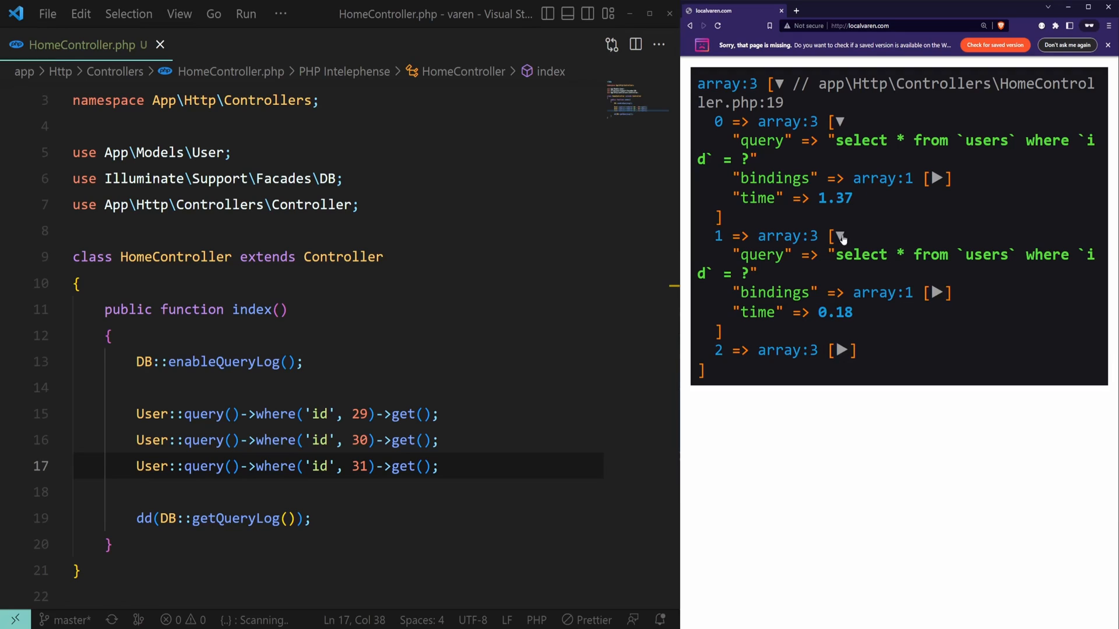
# Step: Expand another logged query entry in the three-entry query log dump
pyautogui.click(841, 351)
pyautogui.write("dd(DB::table('users')->where('id', 29));")
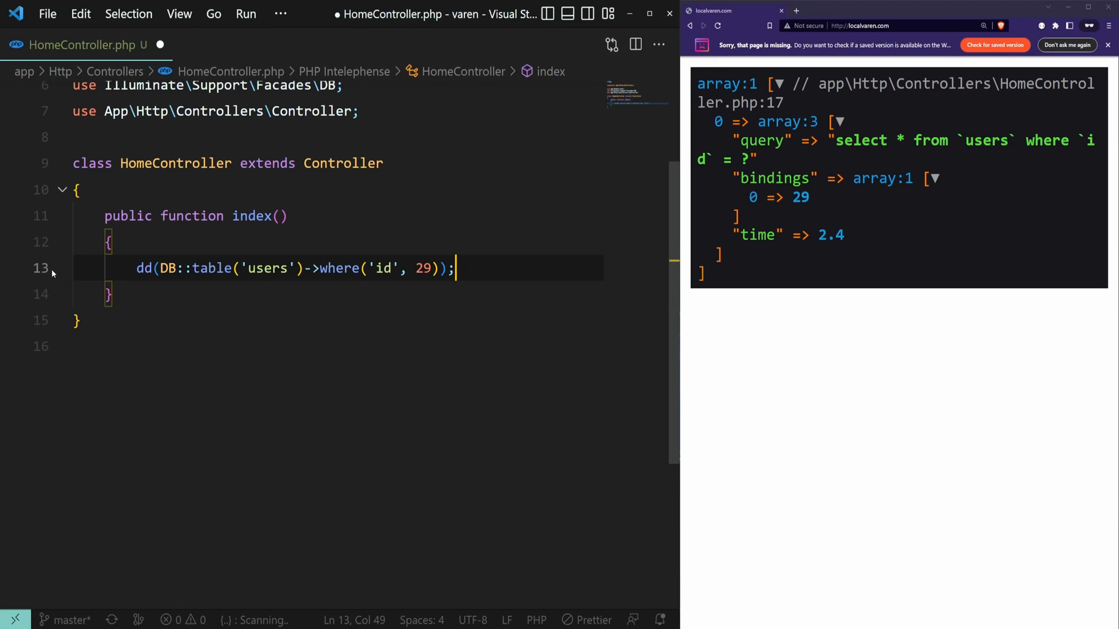
# Step: Save the rewritten users query and append ->toSql() to dump its raw SQL
pyautogui.press('ctrl+s')
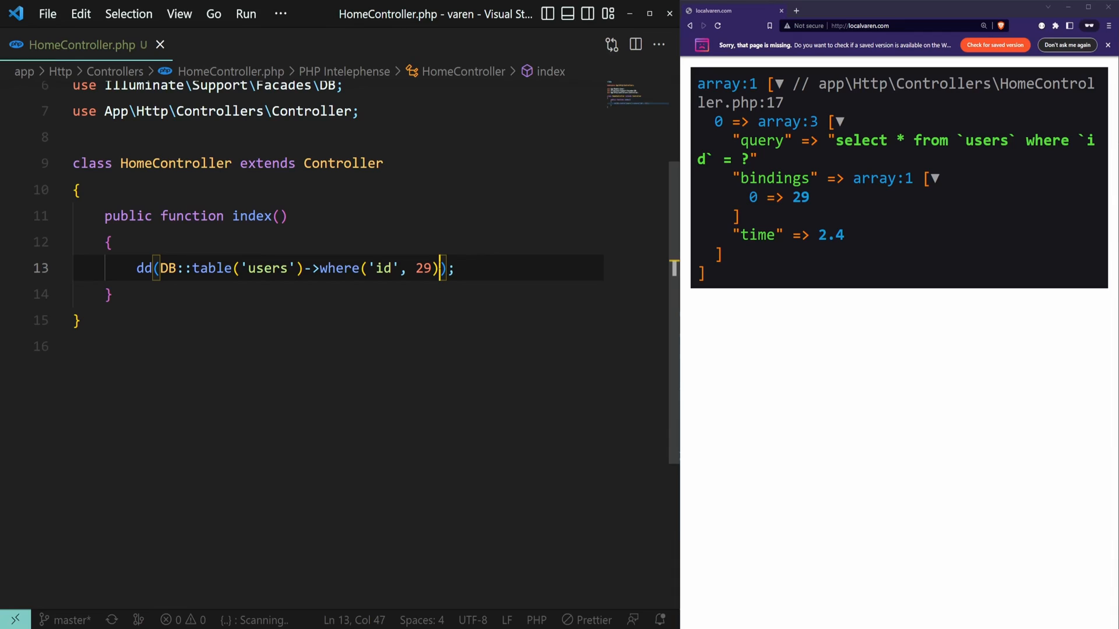
pyautogui.write('->toSql()')
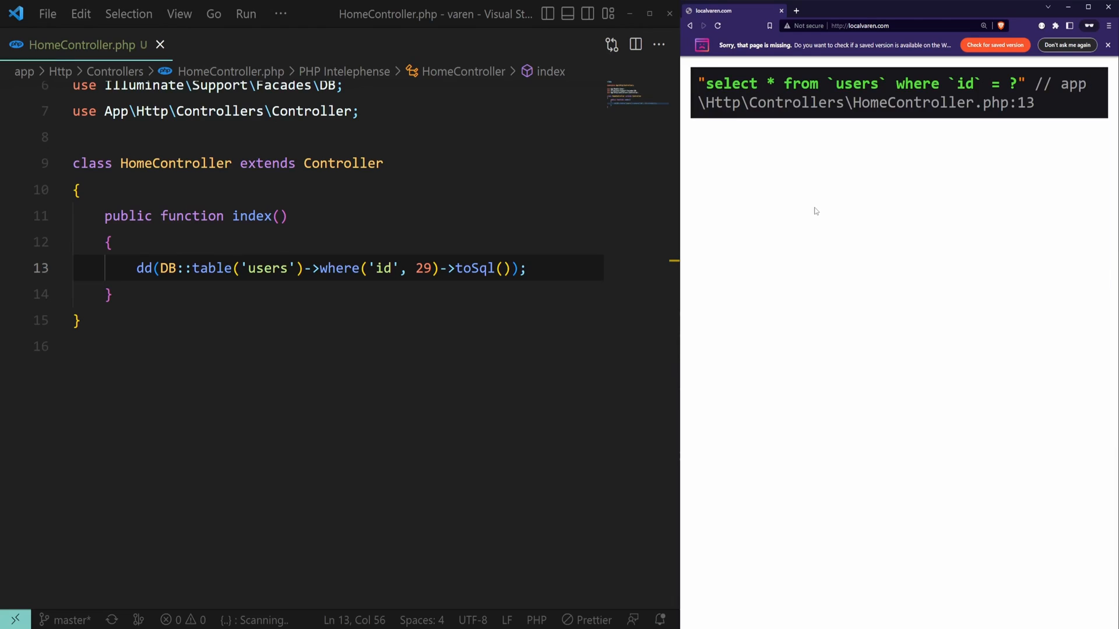
pyautogui.moveTo(845, 222)
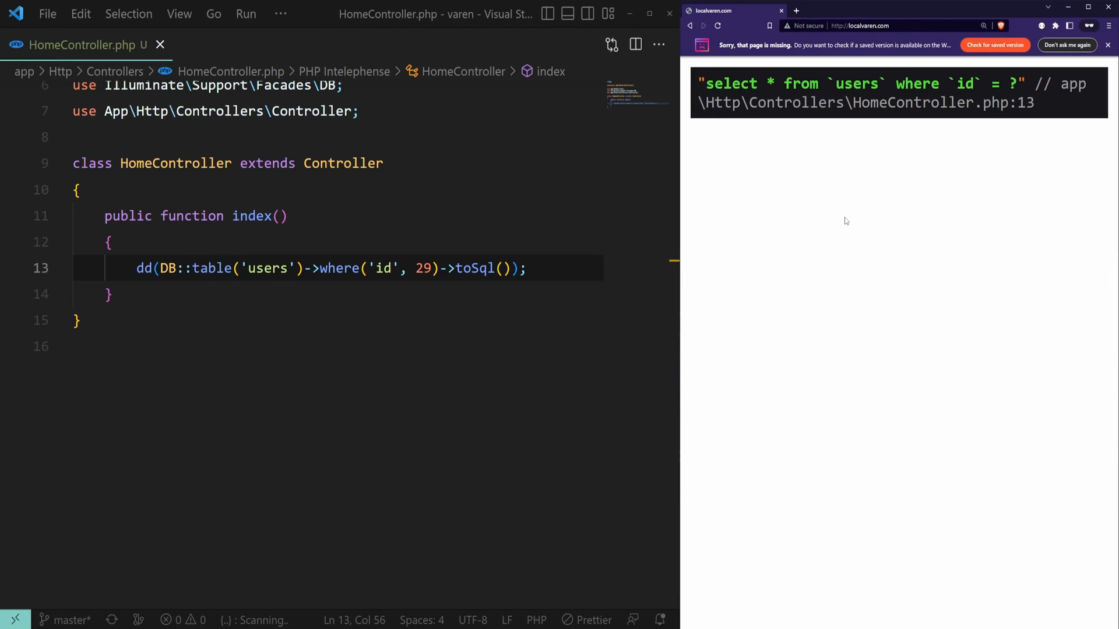
pyautogui.moveTo(850, 236)
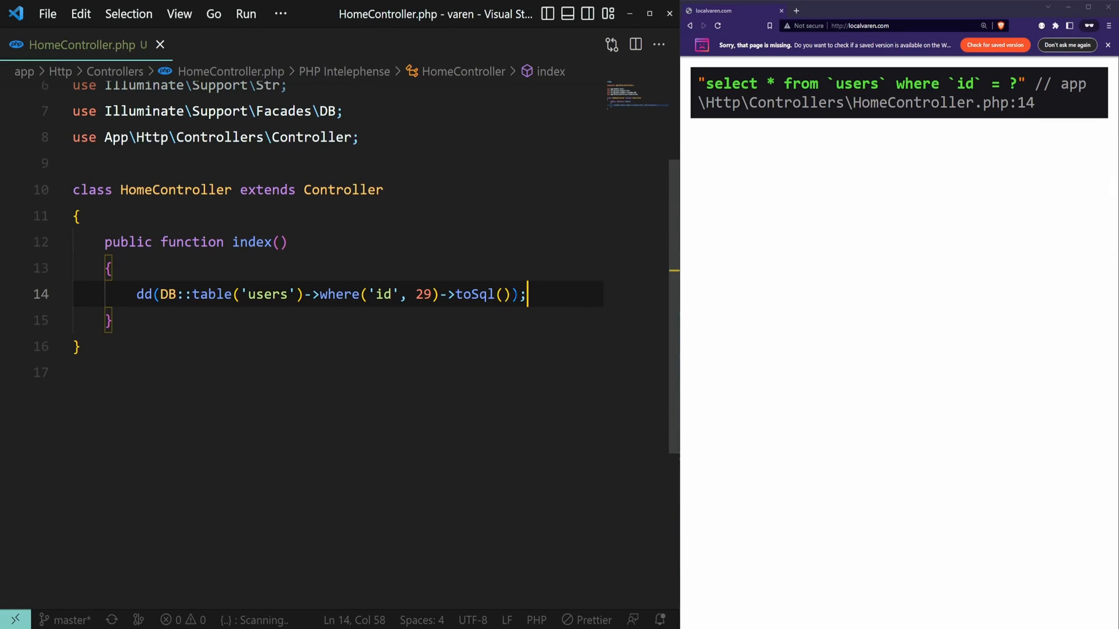
# Step: Remove toSql, assign the users query builder to $query and start a dd() call
pyautogui.press('BackSpace')
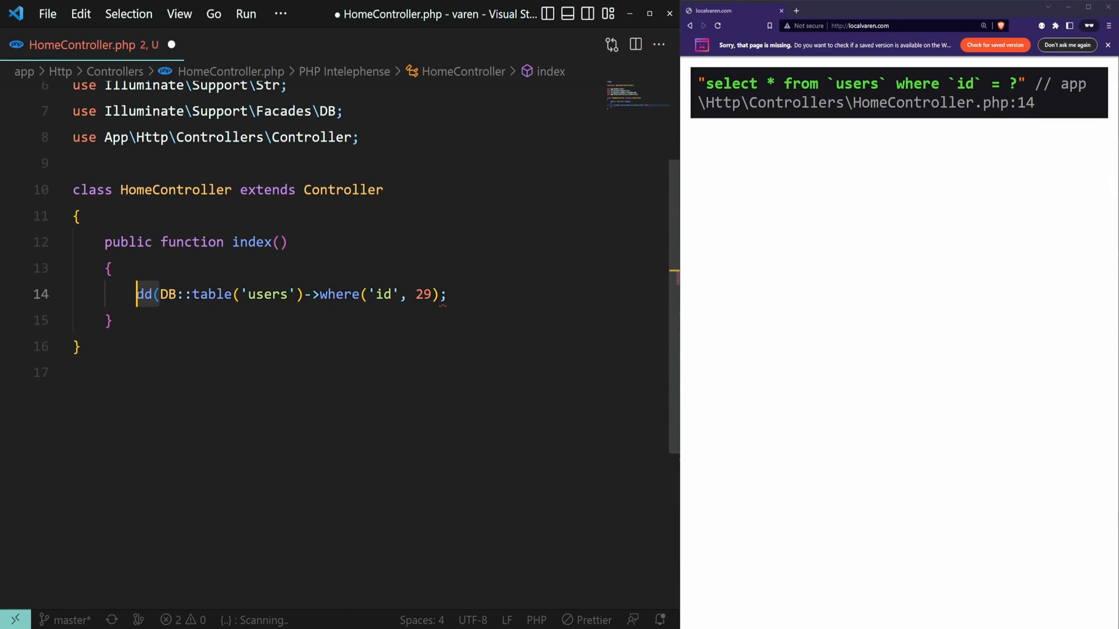
pyautogui.write('$query =')
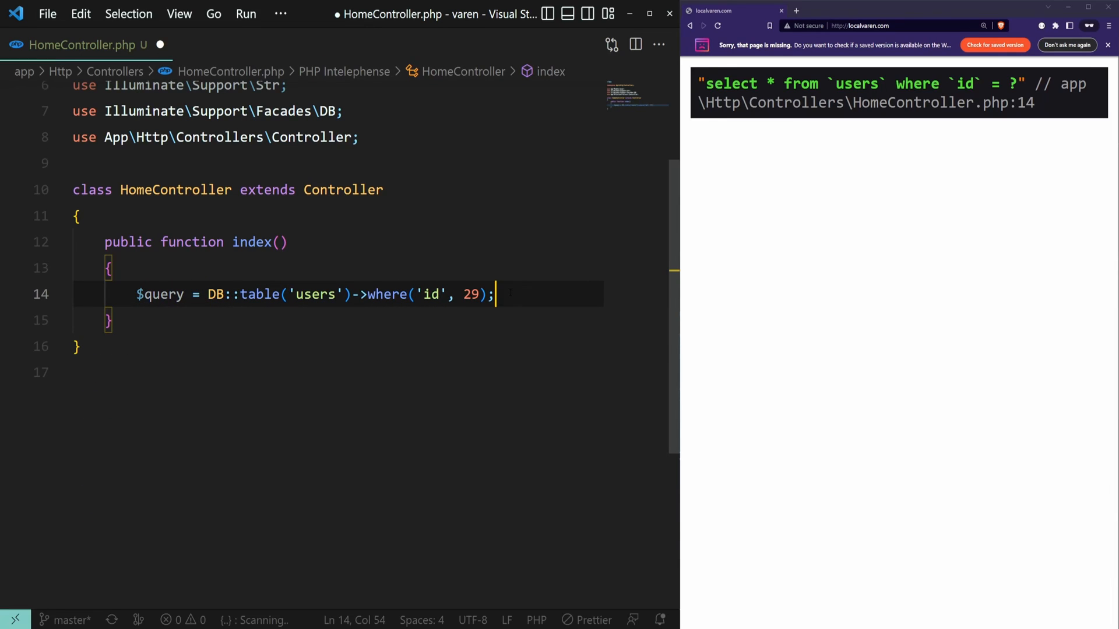
pyautogui.write('dd(')
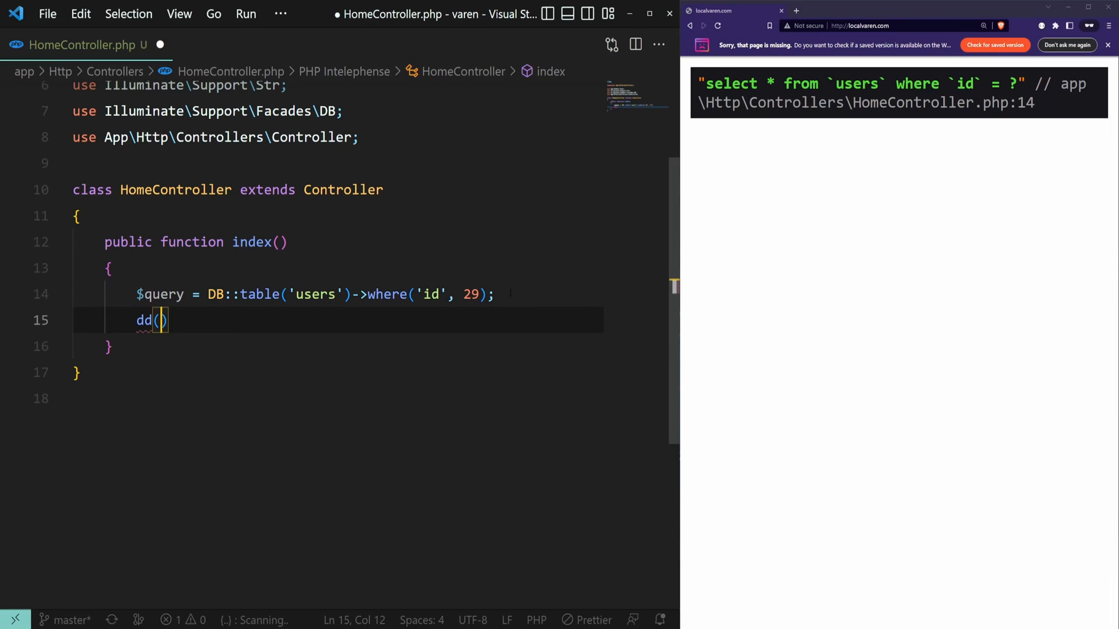
pyautogui.write(';')
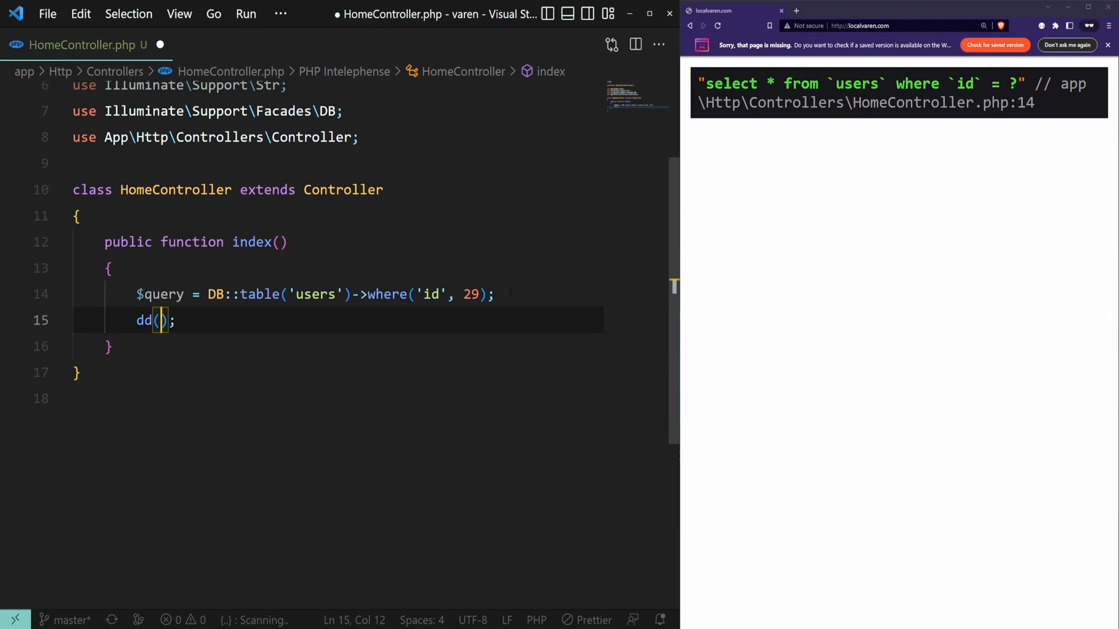
# Step: Write Str::replaceArray('?', $query->getBindings(), $query) inside the dump
pyautogui.write('Str')
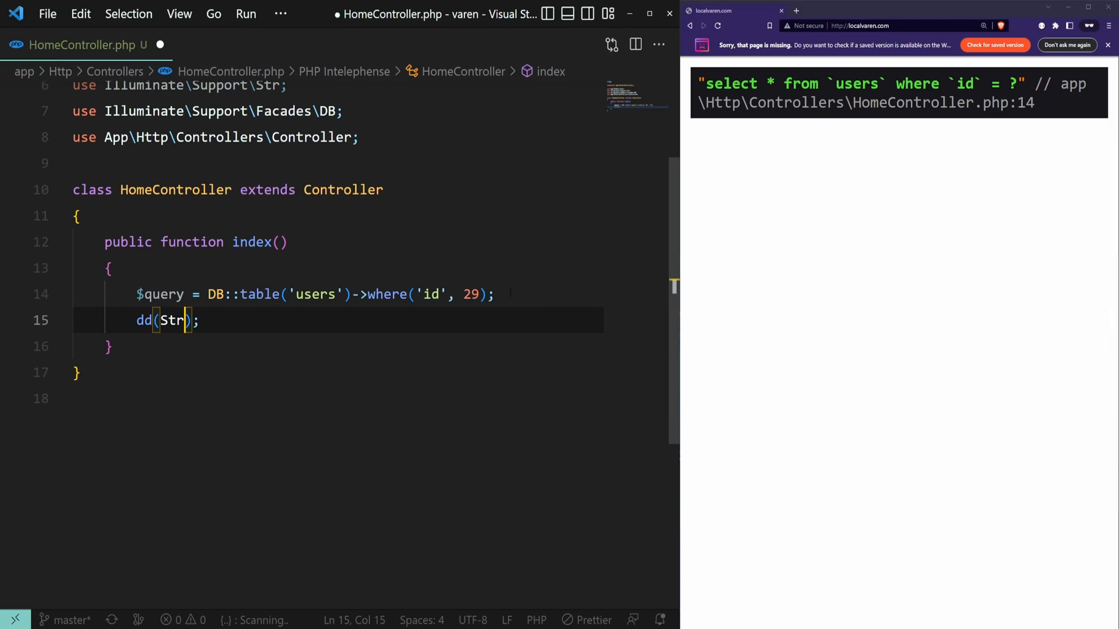
pyautogui.write('::')
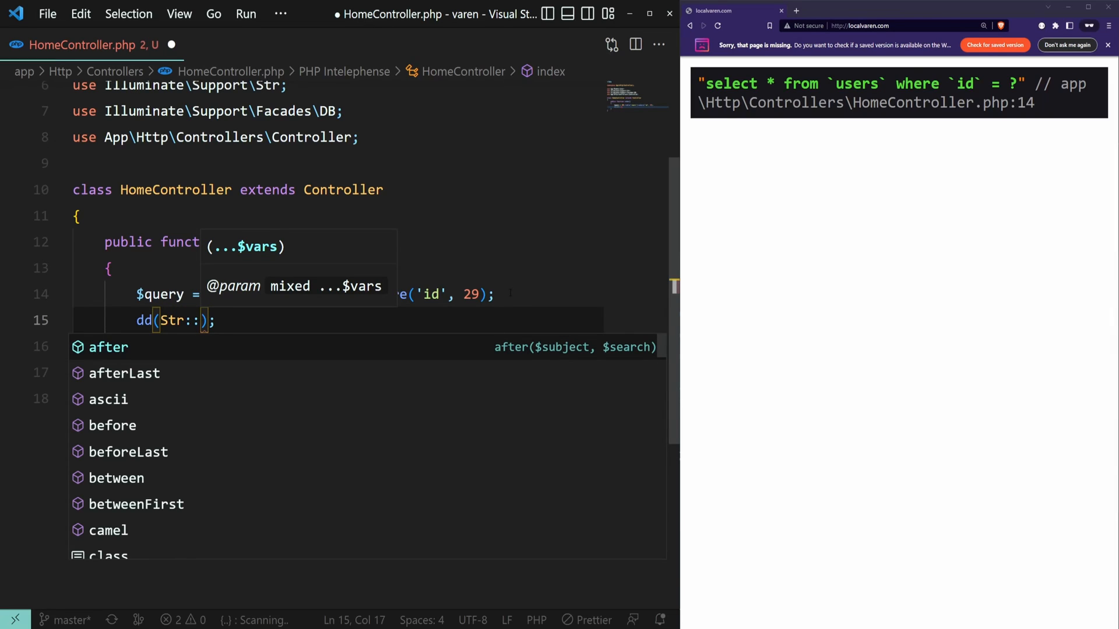
pyautogui.write("replaceArray('?")
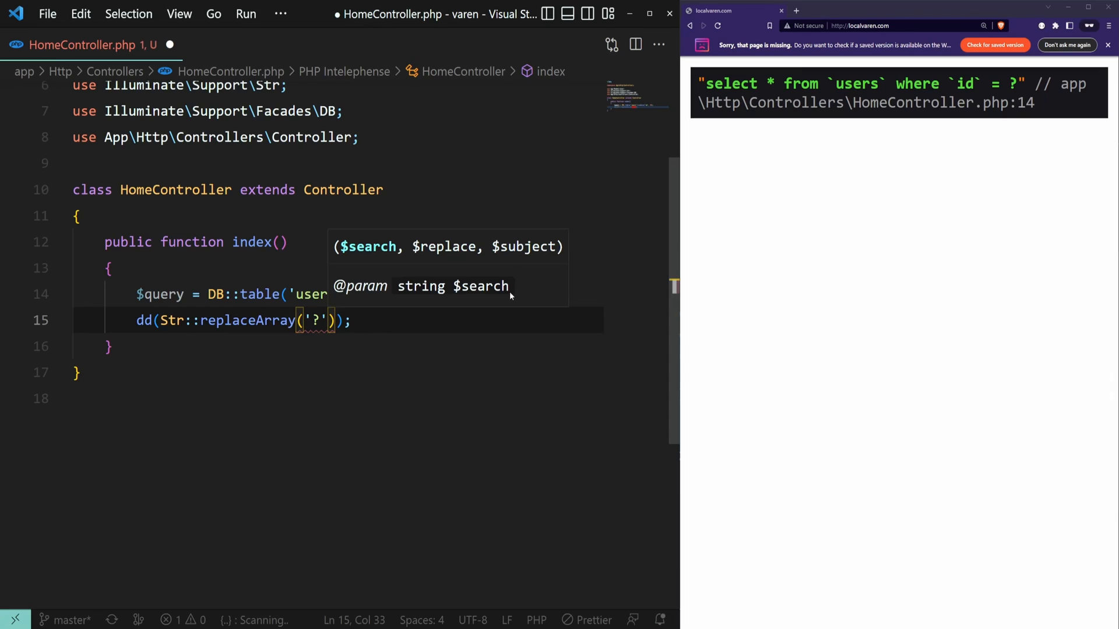
pyautogui.write(', $query->get')
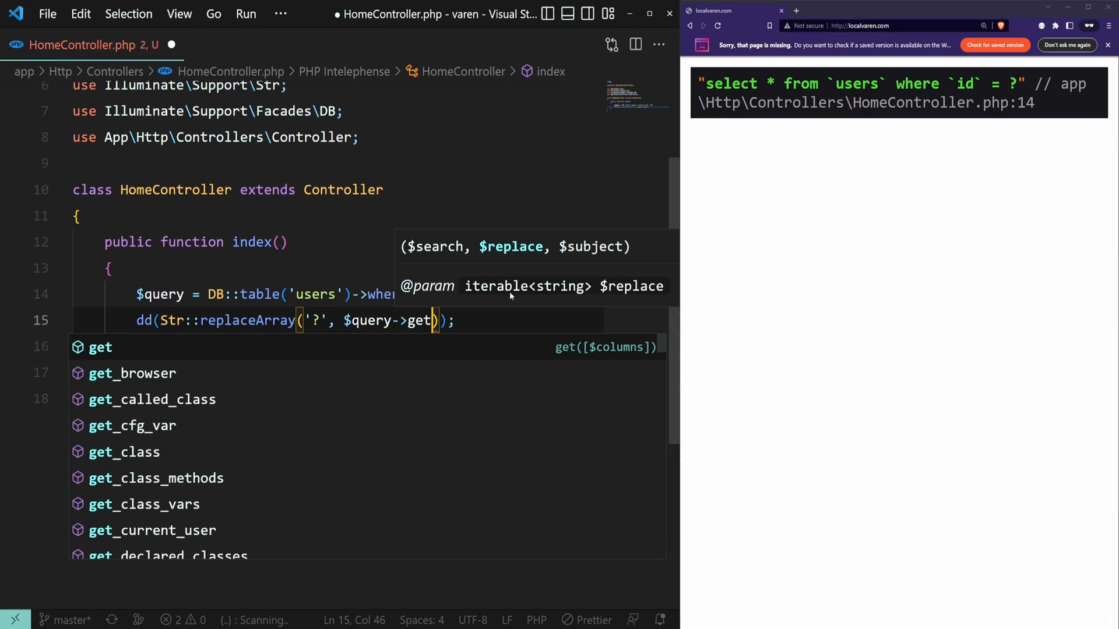
pyautogui.write('Bindn')
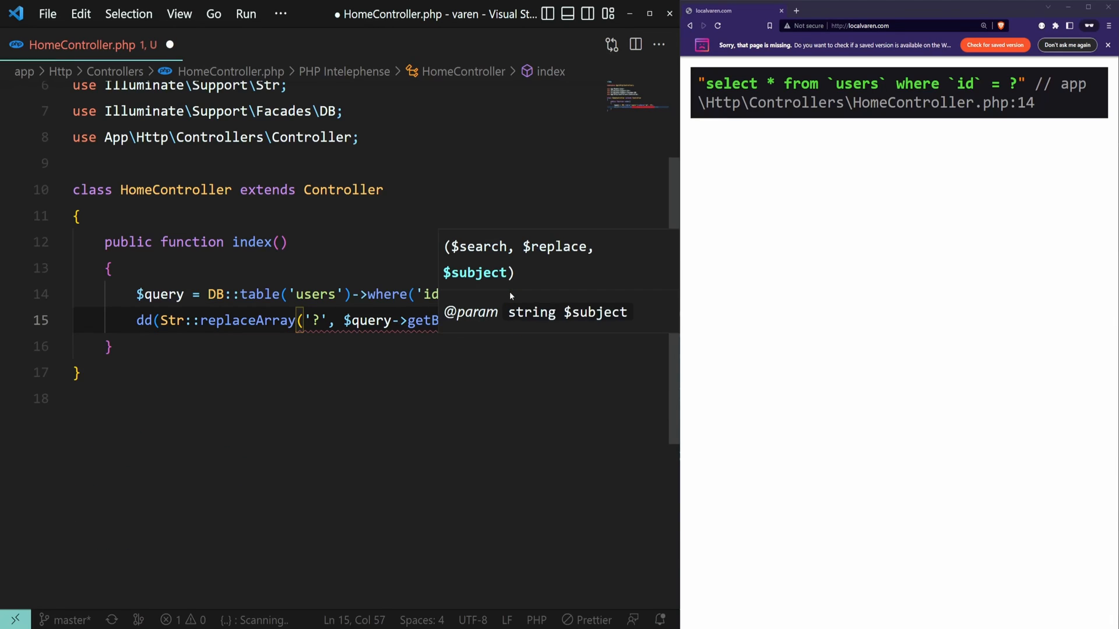
pyautogui.write('getBindings(), $query));')
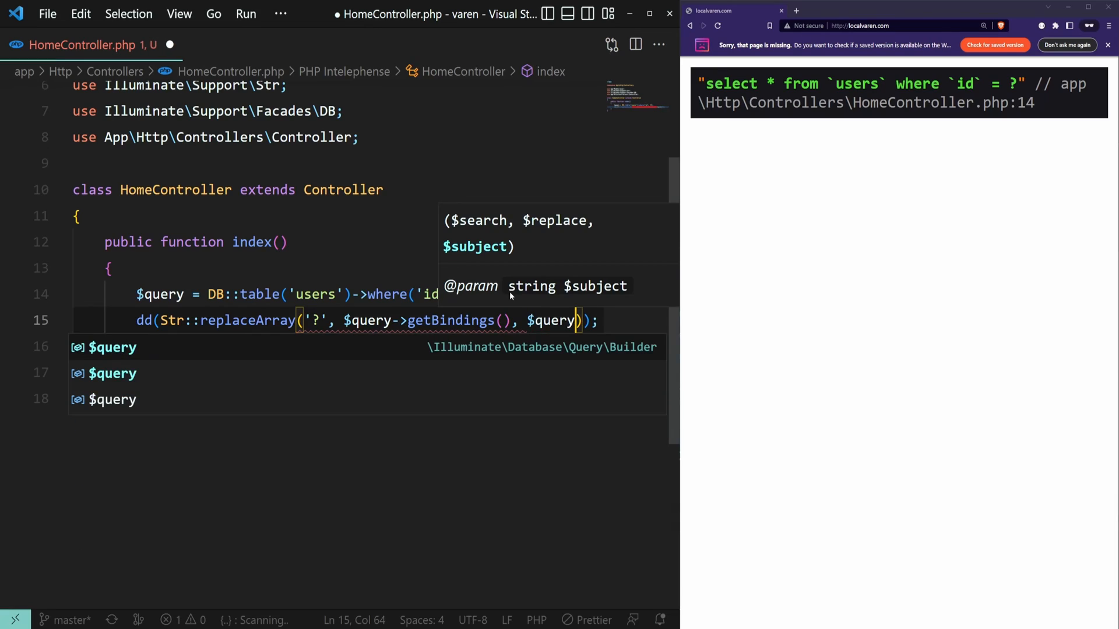